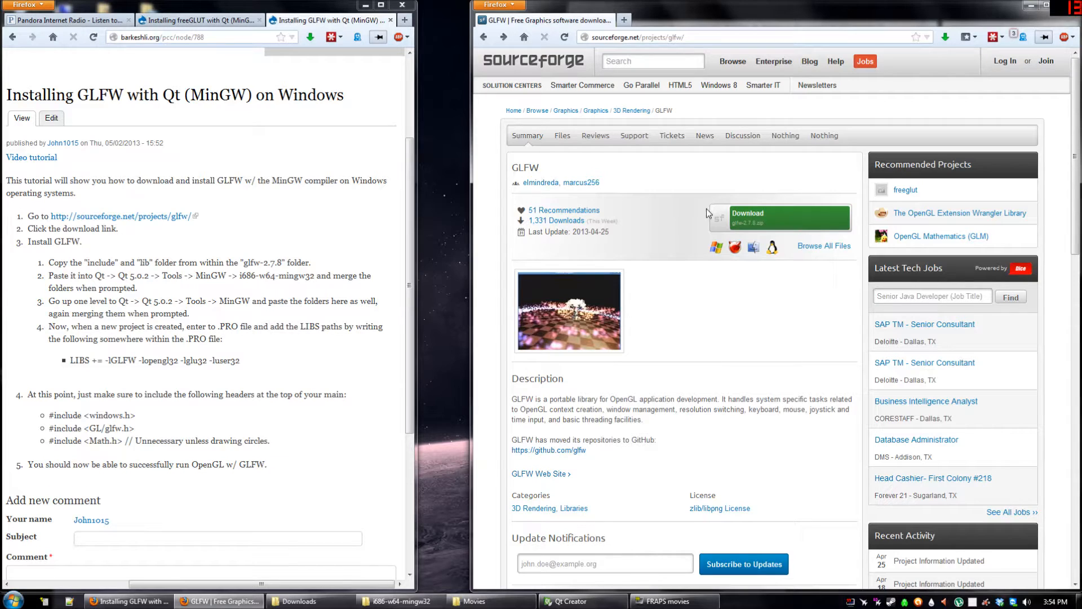
pyautogui.moveTo(736, 217)
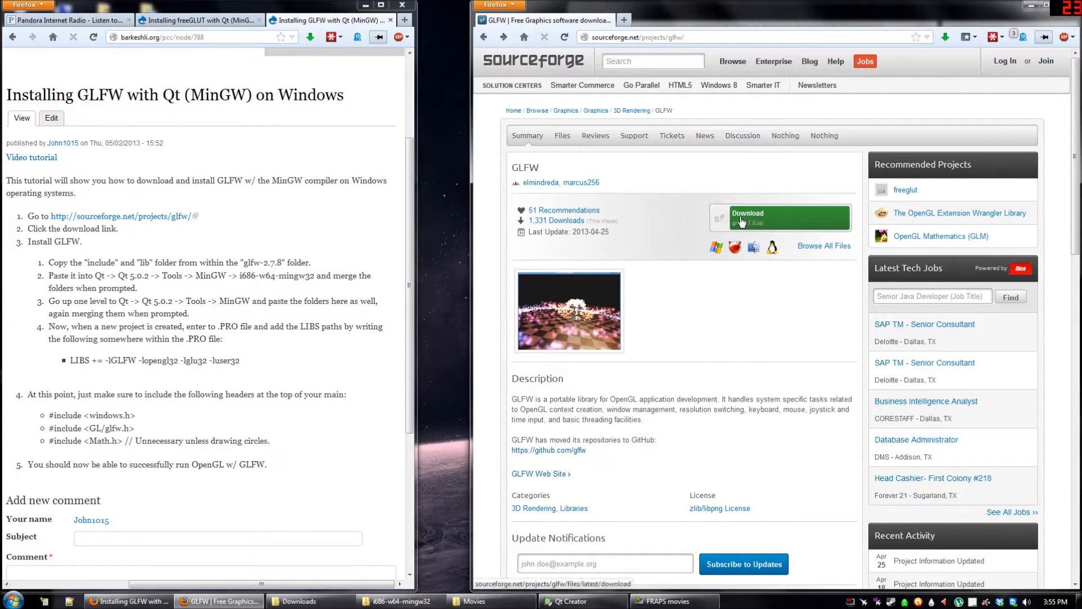
# Download glfw-2.7.8.zip from SourceForge via the direct link
pyautogui.click(779, 218)
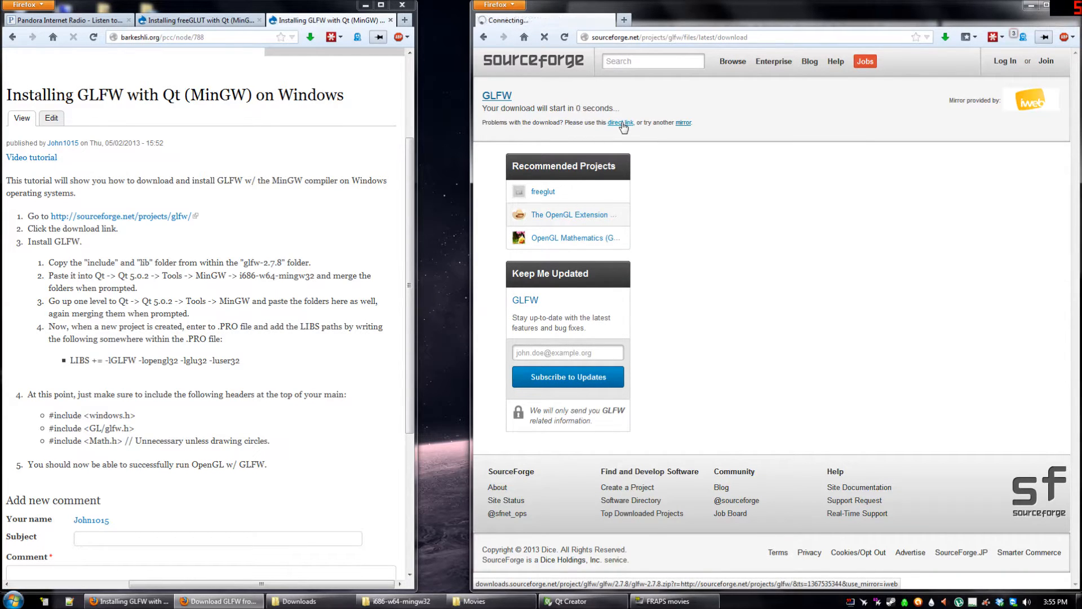
pyautogui.click(621, 123)
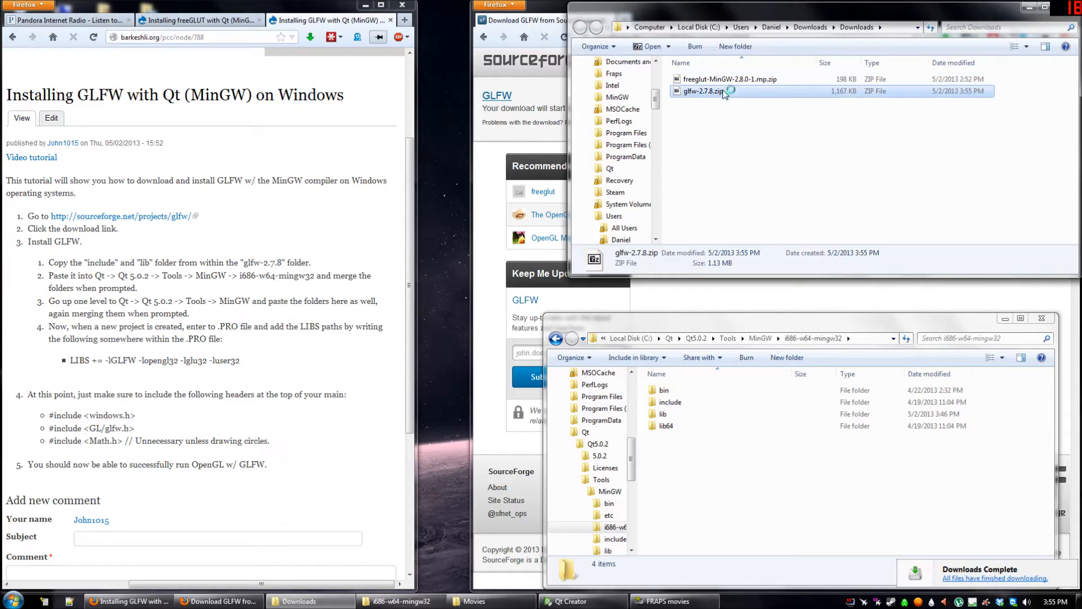
# Open glfw-2.7.8.zip in 7-Zip and enter its glfw-2.7.8 folder
pyautogui.doubleClick(700, 91)
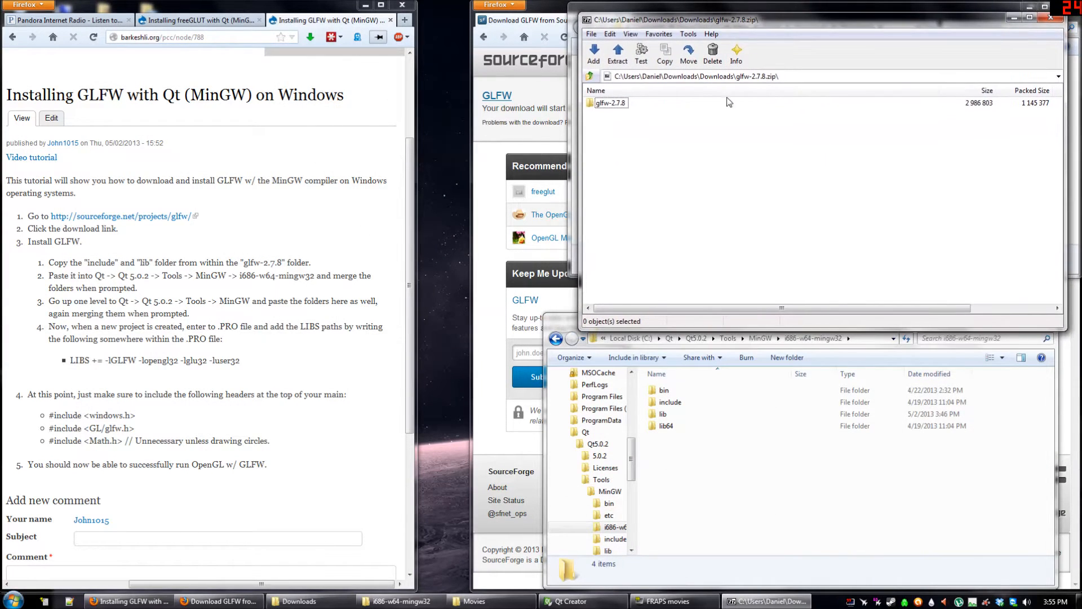
pyautogui.click(670, 401)
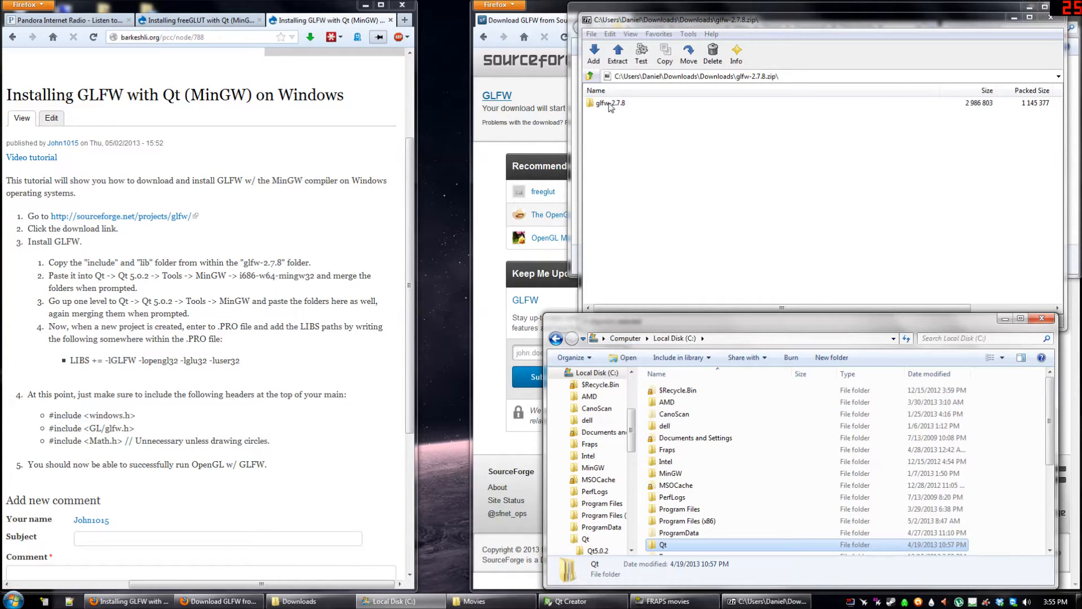
pyautogui.doubleClick(611, 102)
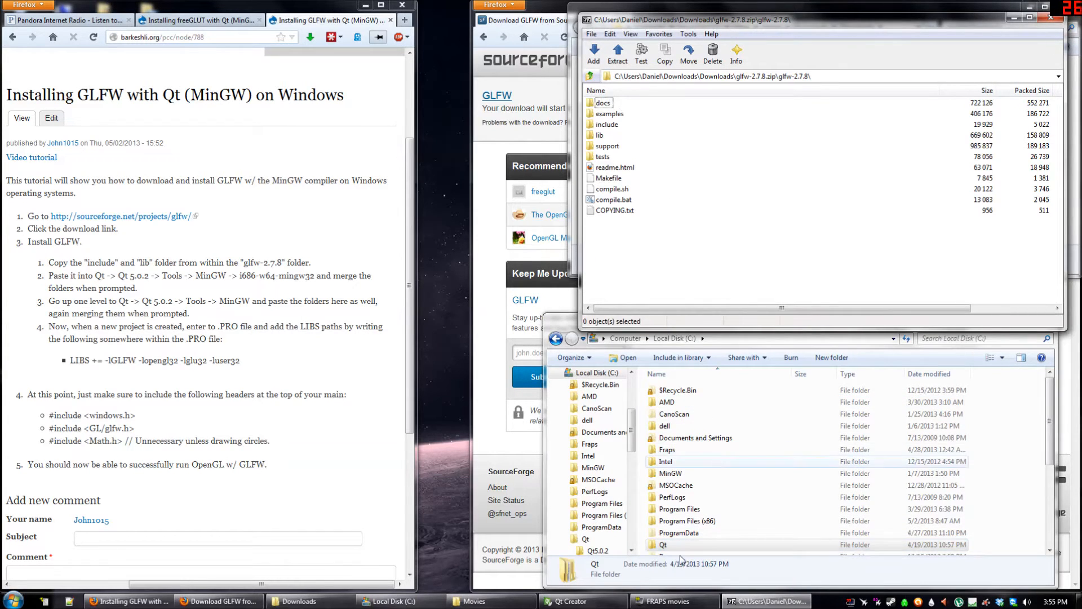
# Browse to C:\Qt\Qt5.0.2 and copy the include and lib folders over
pyautogui.click(686, 545)
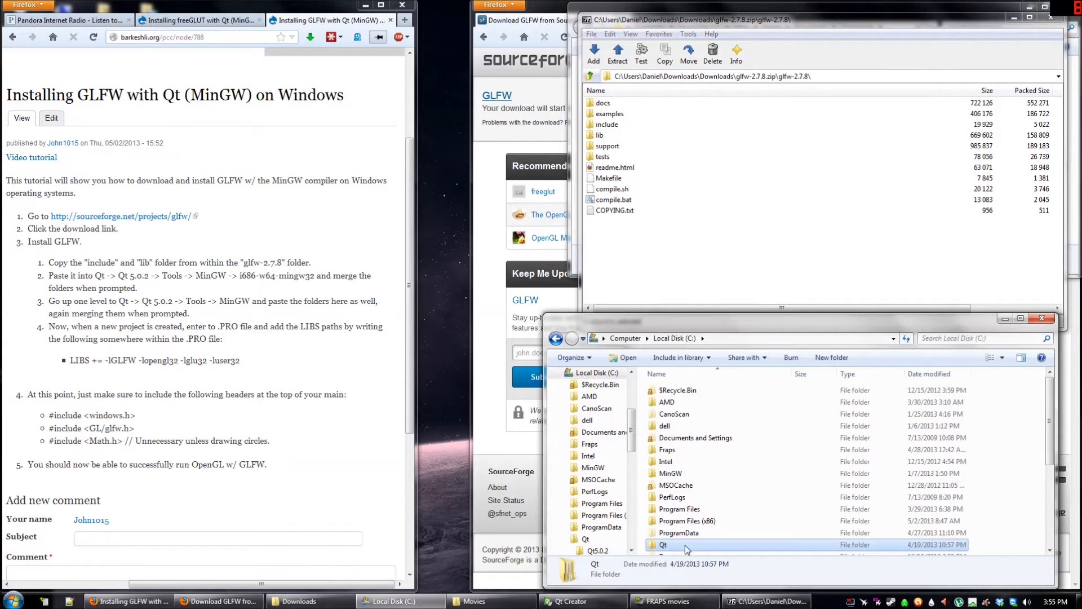
pyautogui.doubleClick(662, 545)
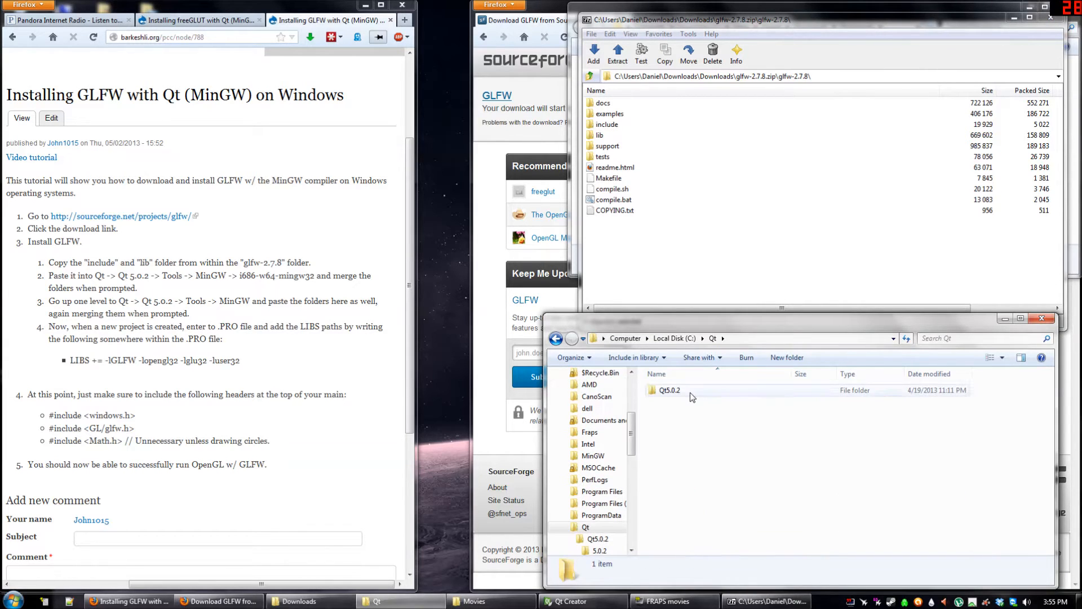
pyautogui.doubleClick(668, 390)
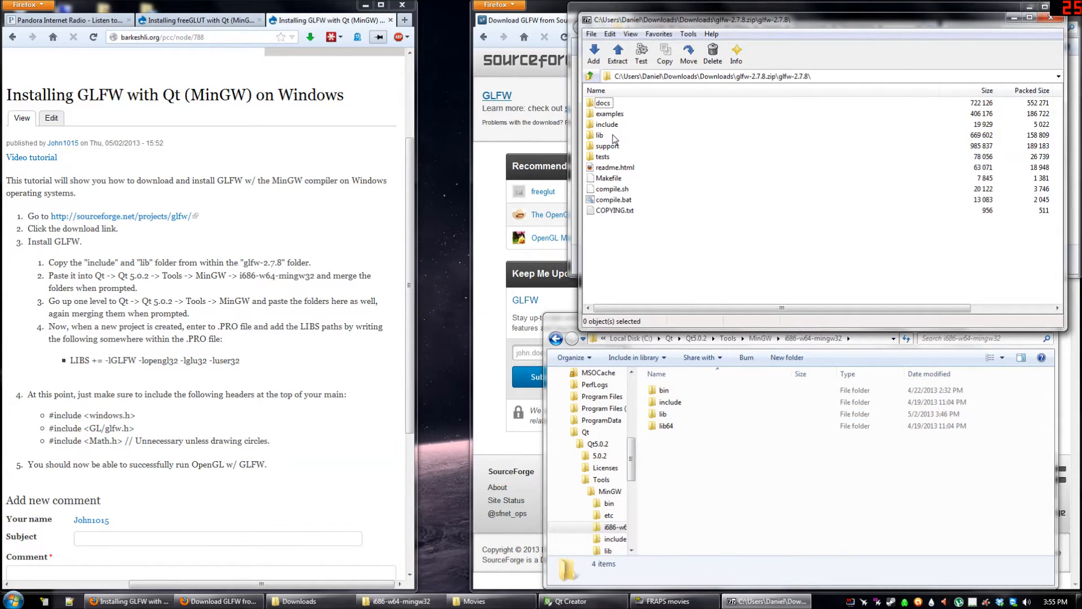
pyautogui.click(606, 135)
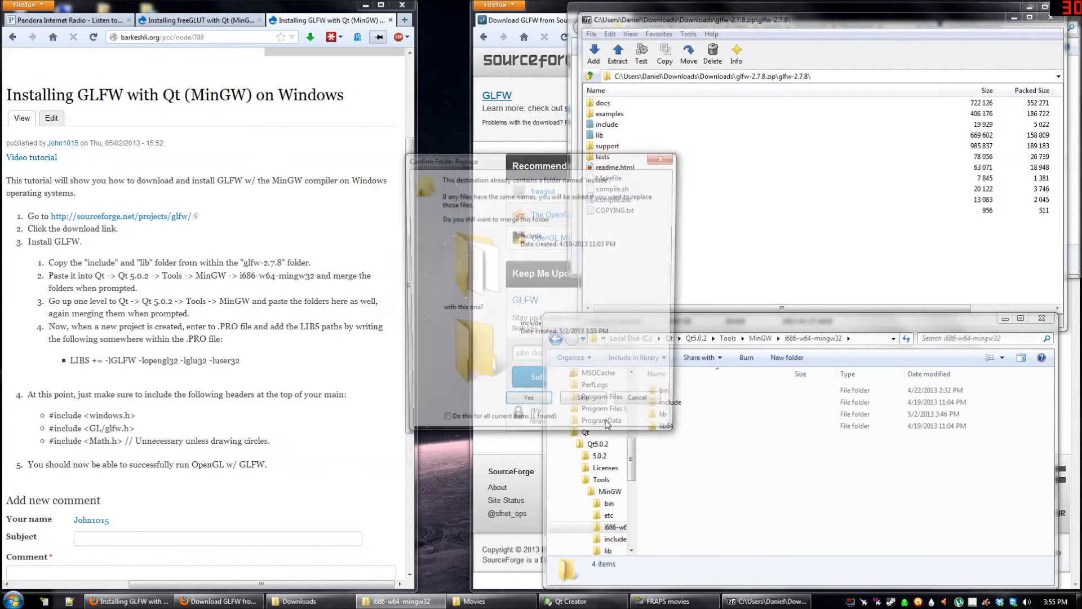
# Confirm the folder merges for i686-w64-mingw32 and MinGW, applying to all items
pyautogui.click(529, 397)
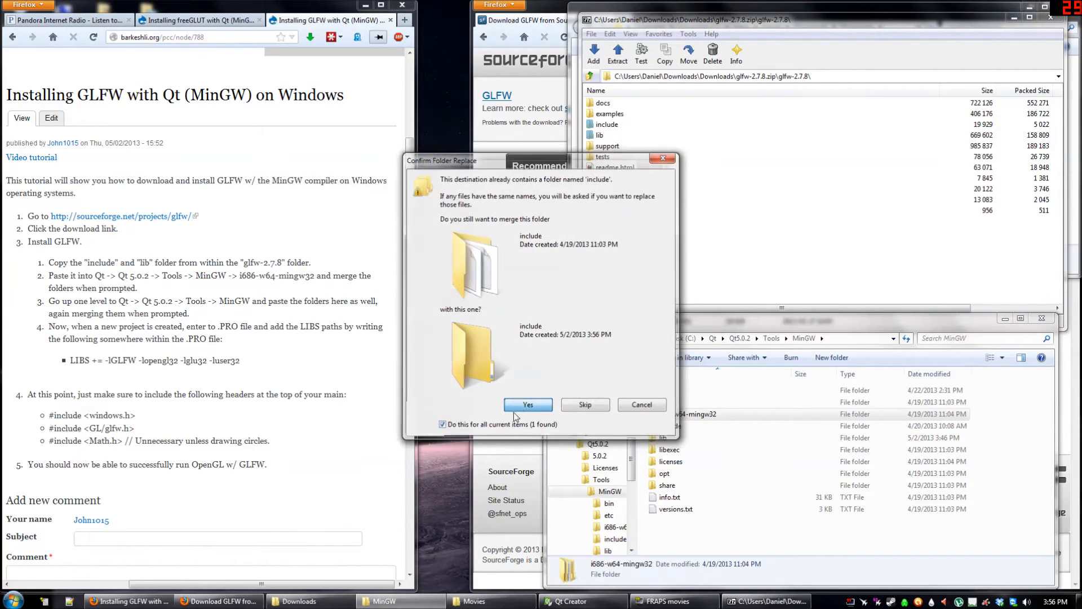
pyautogui.click(527, 405)
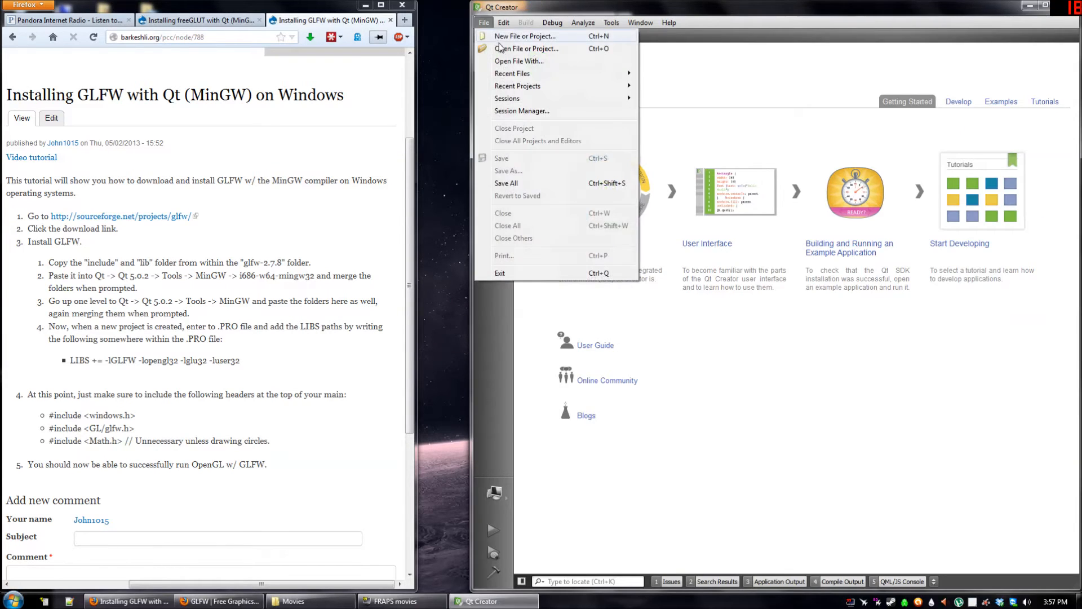
# Create the untitled5 project from the Non-Qt Plain C++ Project template
pyautogui.click(526, 36)
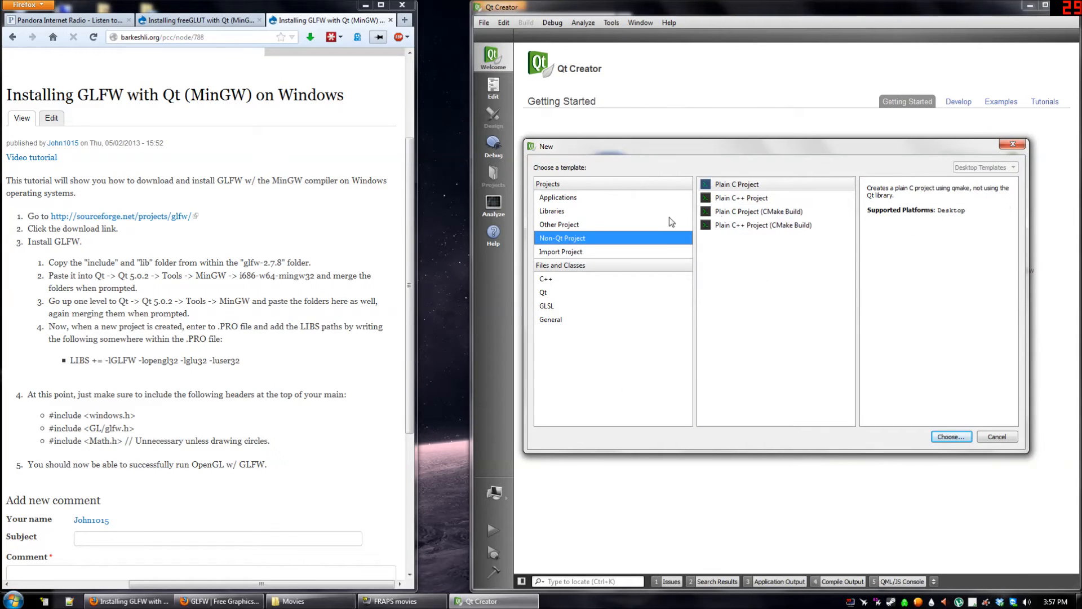
pyautogui.click(951, 436)
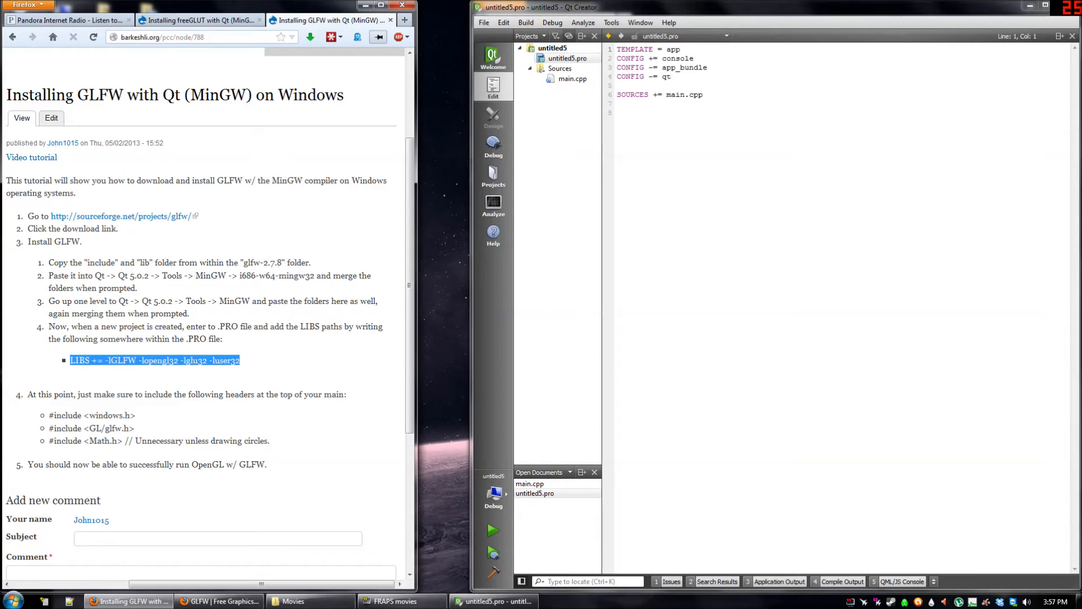
# Add 'LIBS += -lGLFW -lopengl32 -lglu32 -luser32' to untitled5.pro and open main.cpp
pyautogui.write('LIBS += -lGLFW -lopengl32 -lglu32 -luser32')
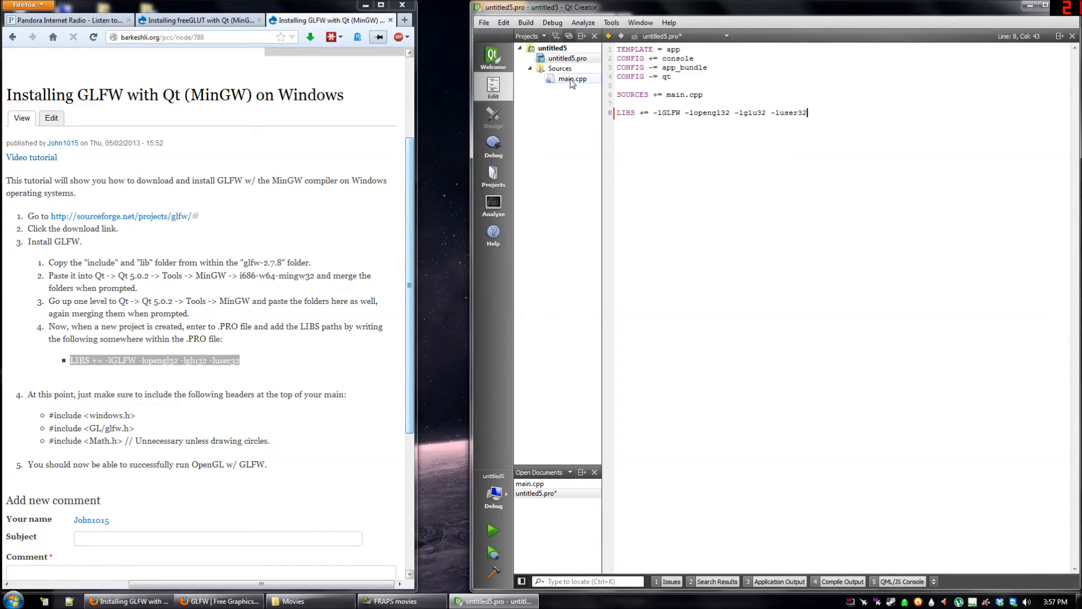
pyautogui.tripleClick(711, 112)
pyautogui.write('#include')
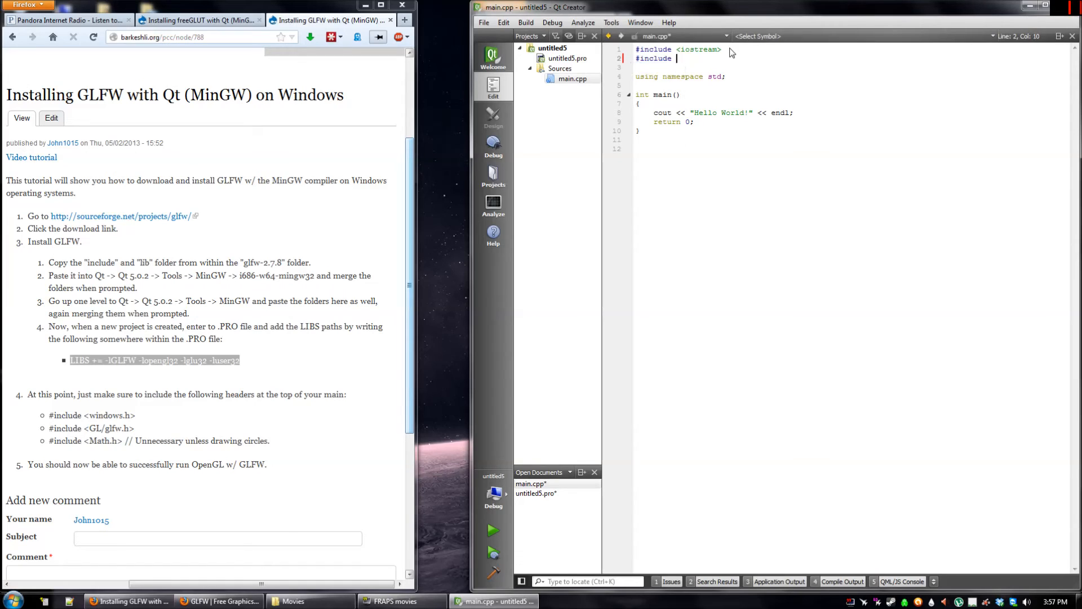
# Type the #include <windows.h> and #include <GL/glfw.h> lines in main.cpp
pyautogui.write('<windows.h>')
pyautogui.click(854, 68)
pyautogui.write('#include <')
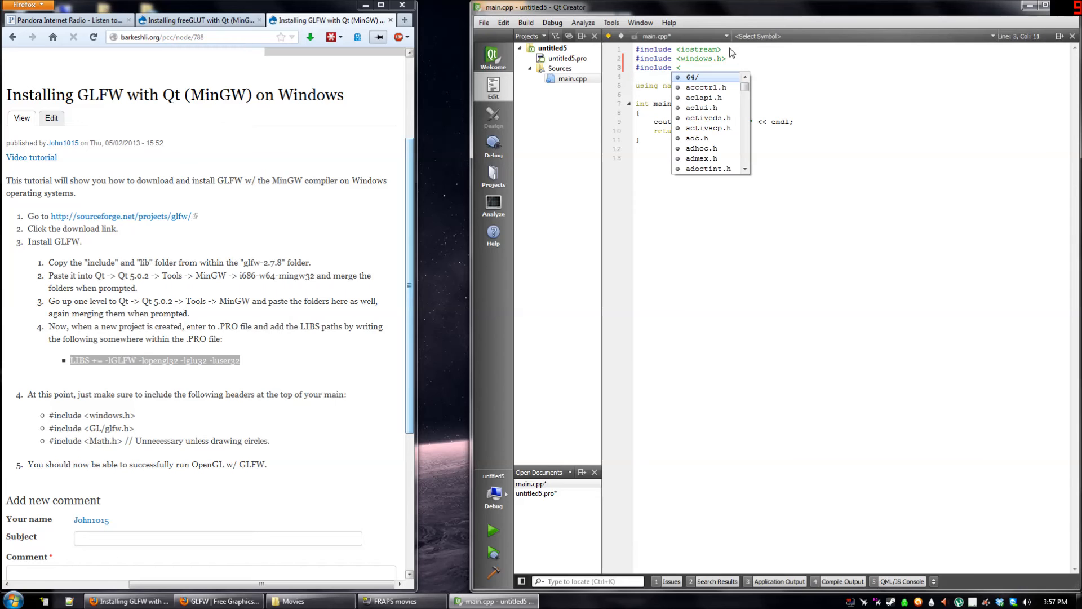
pyautogui.write('GL/')
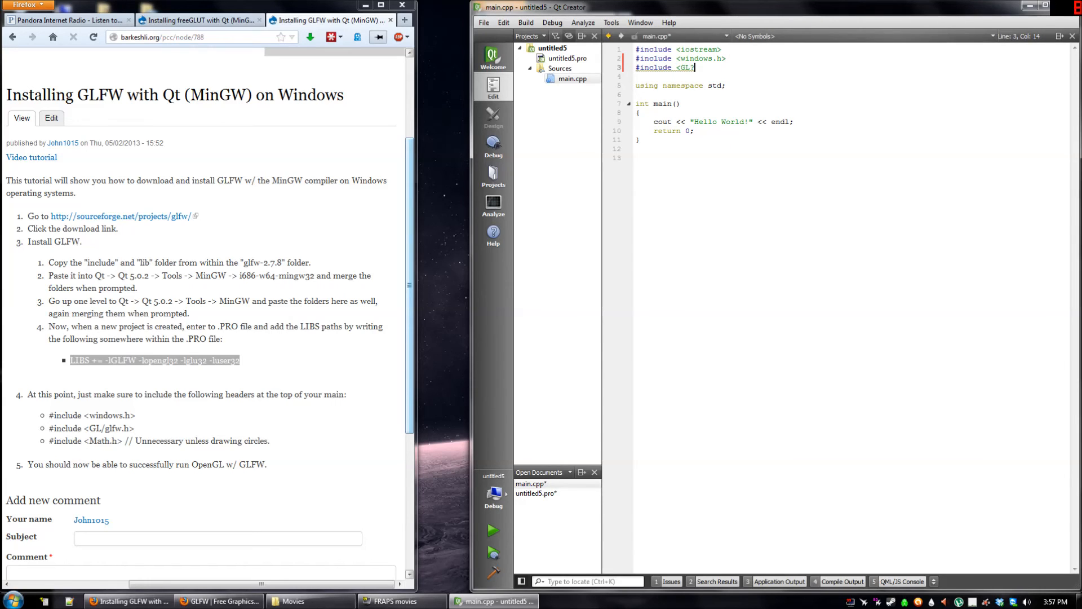
pyautogui.write('/')
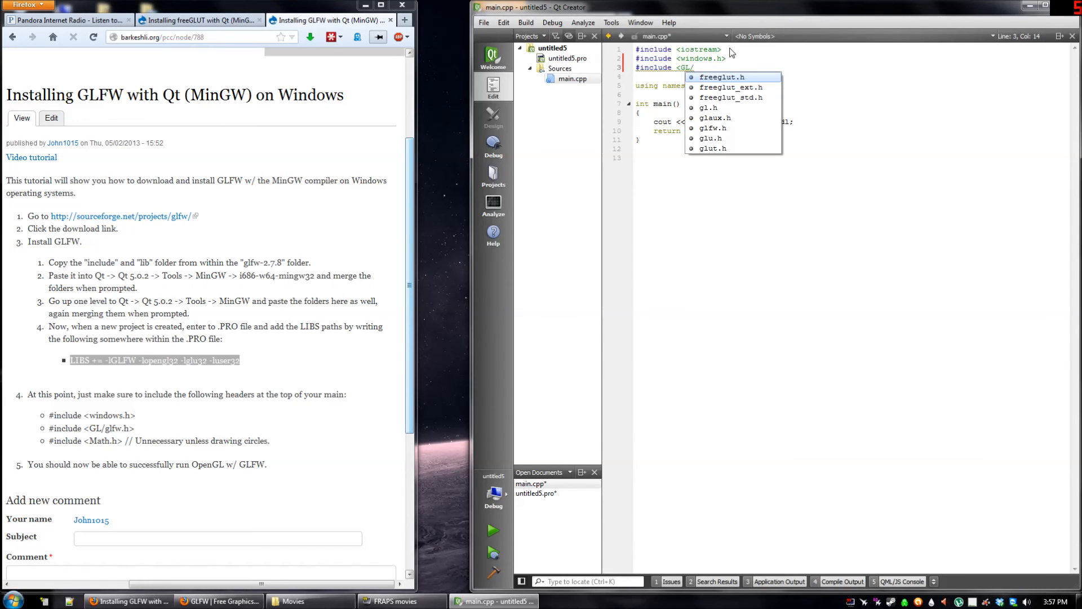
pyautogui.write('glfw.')
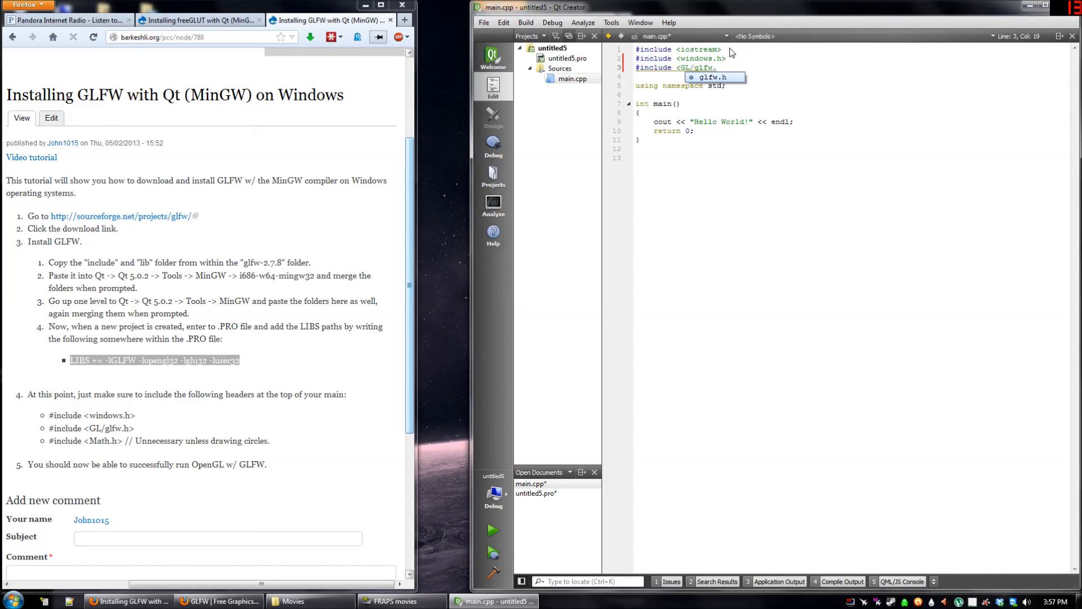